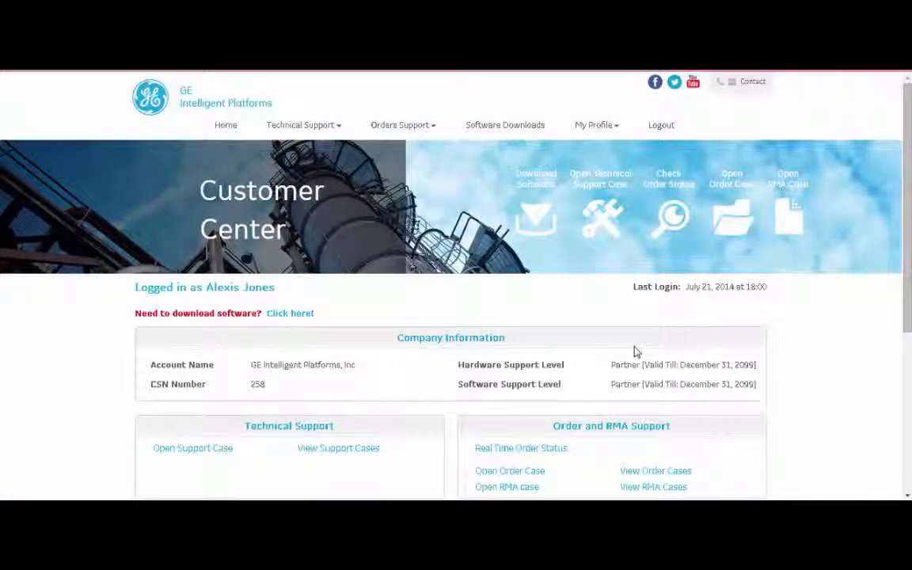
{"action": "mouse_move", "coordinate": [573, 298]}
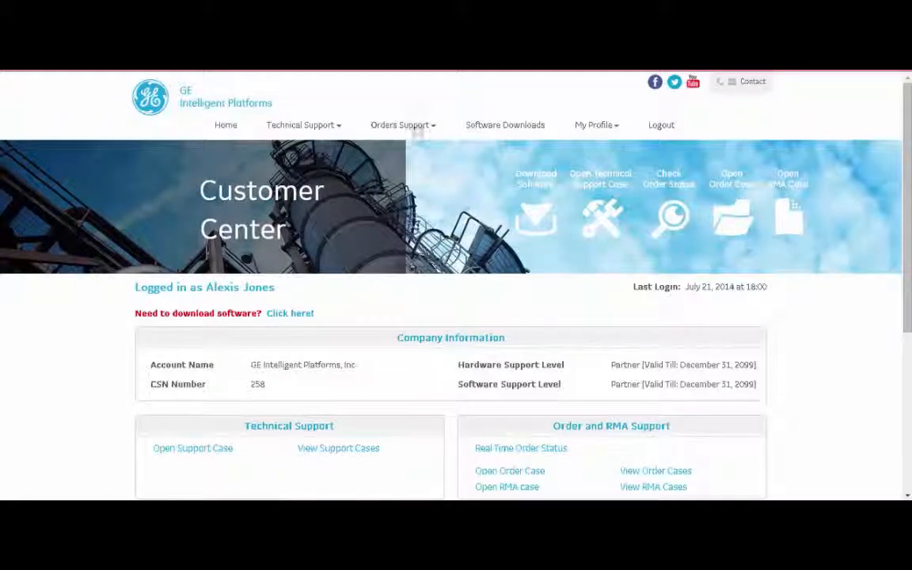
Show the open Technical Support Cases, sorted by Date/Time Opened, oldest first.
{"action": "scroll", "scroll_direction": "down", "scroll_amount": 3}
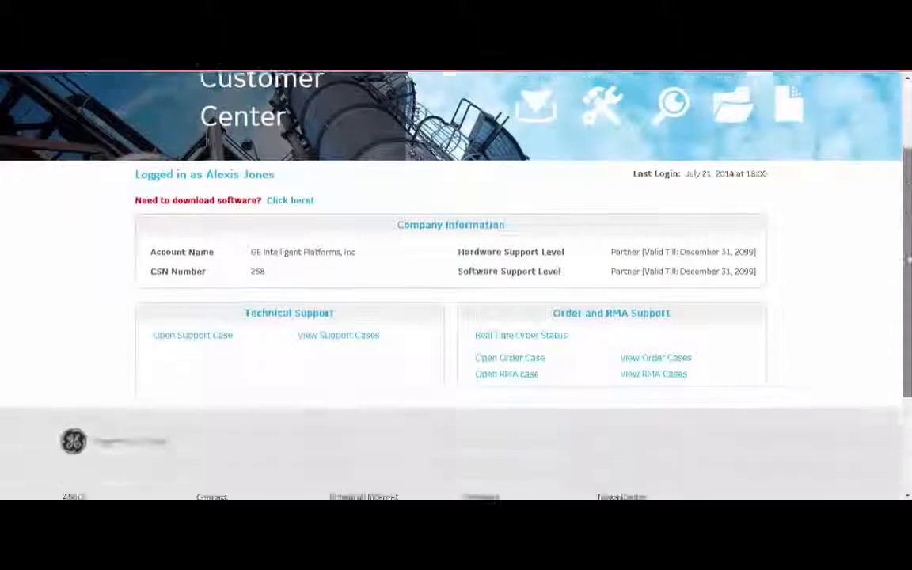
{"action": "scroll", "scroll_direction": "down", "scroll_amount": 3}
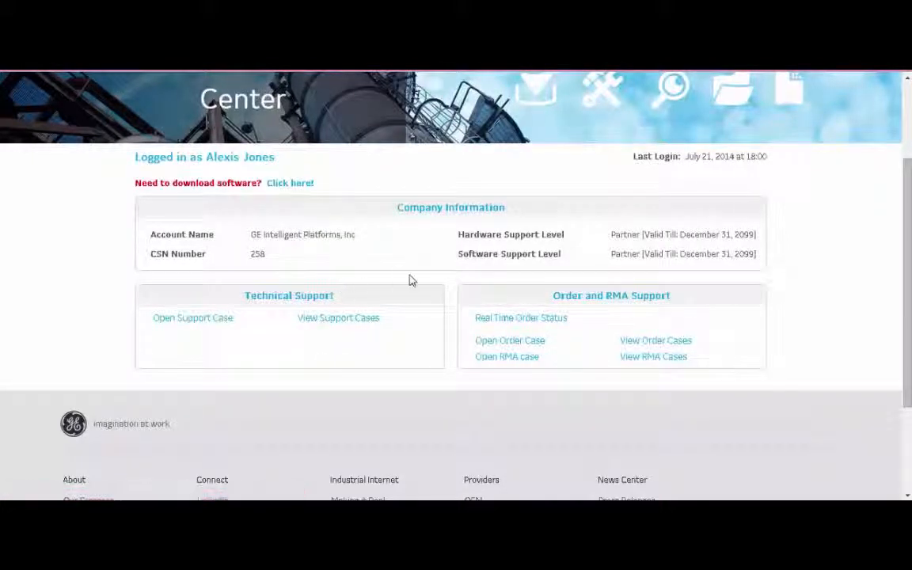
{"action": "mouse_move", "coordinate": [706, 352]}
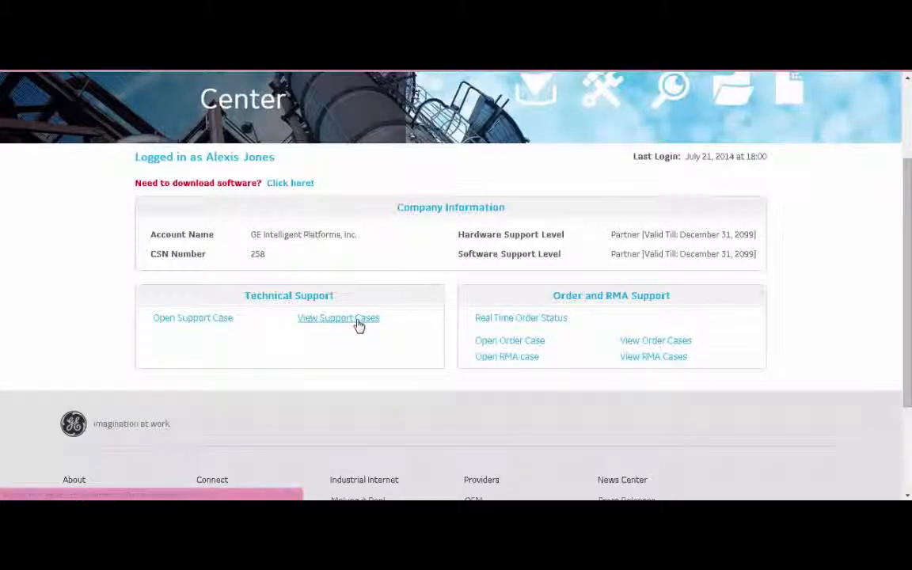
{"action": "left_click", "coordinate": [338, 317]}
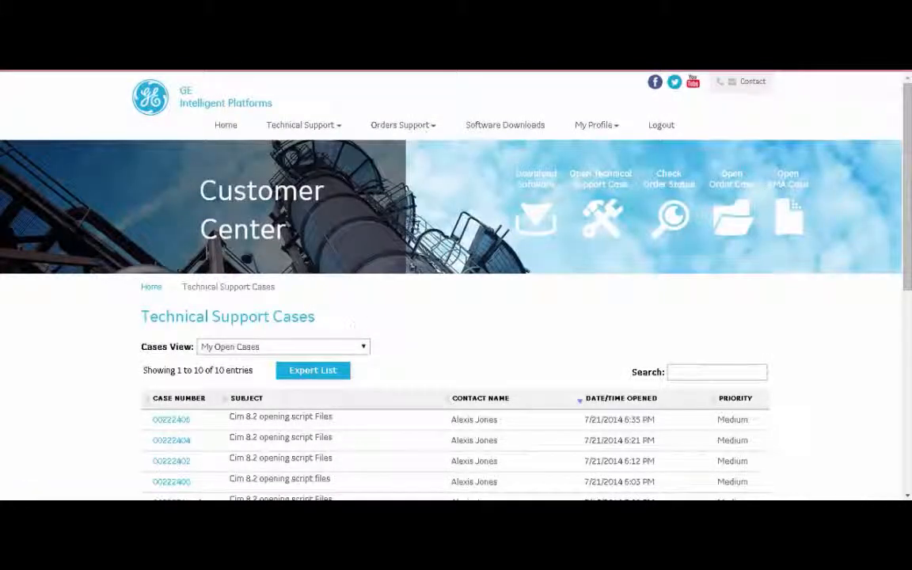
{"action": "scroll", "scroll_direction": "down", "scroll_amount": 3}
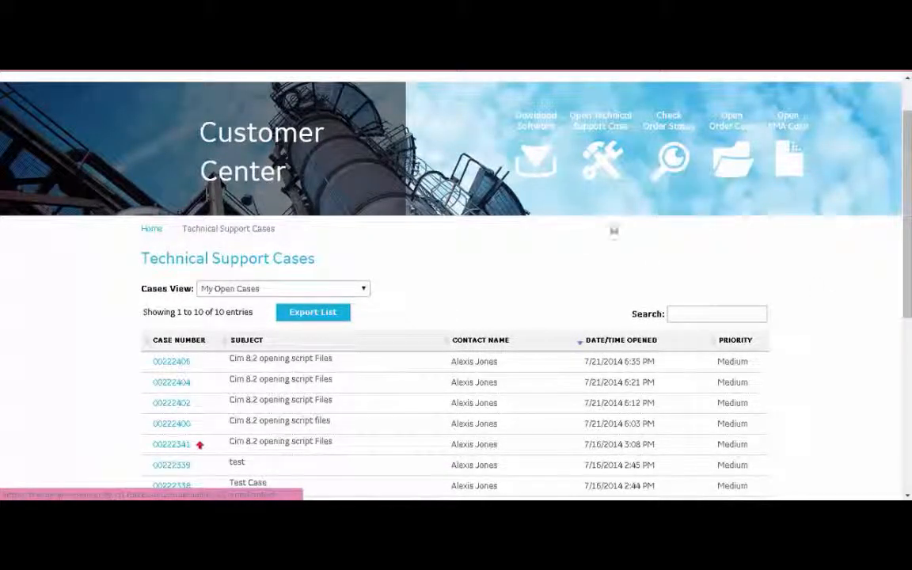
{"action": "scroll", "scroll_direction": "down", "scroll_amount": 3}
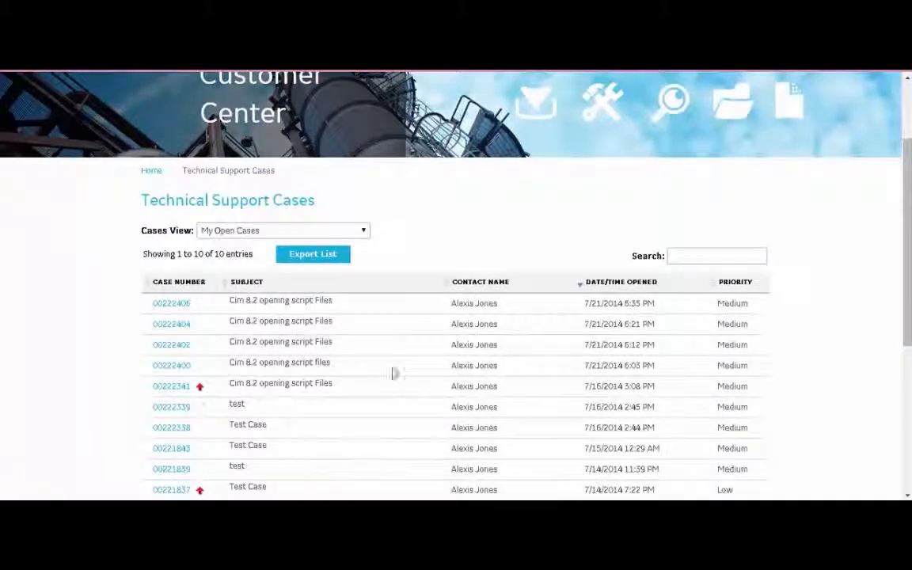
{"action": "mouse_move", "coordinate": [429, 360]}
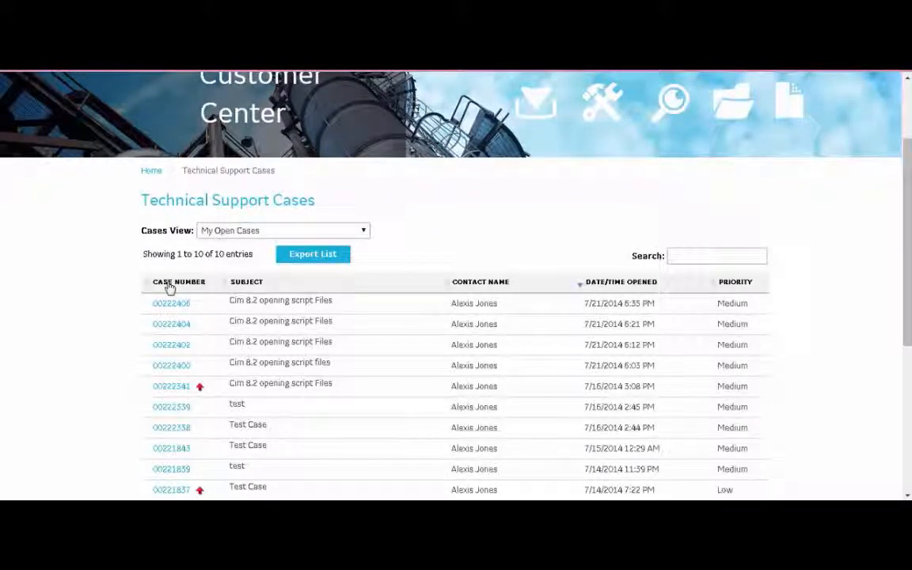
{"action": "mouse_move", "coordinate": [711, 284]}
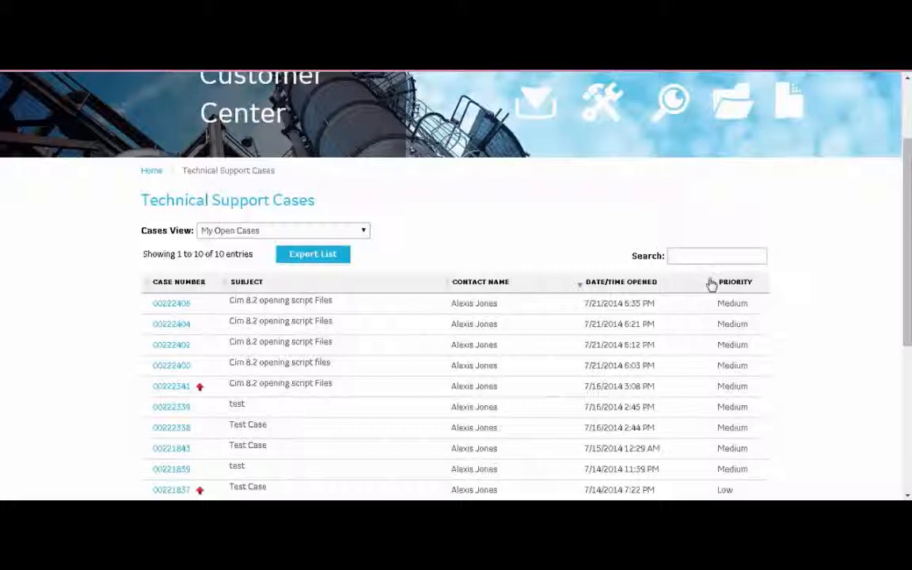
{"action": "left_click", "coordinate": [733, 282]}
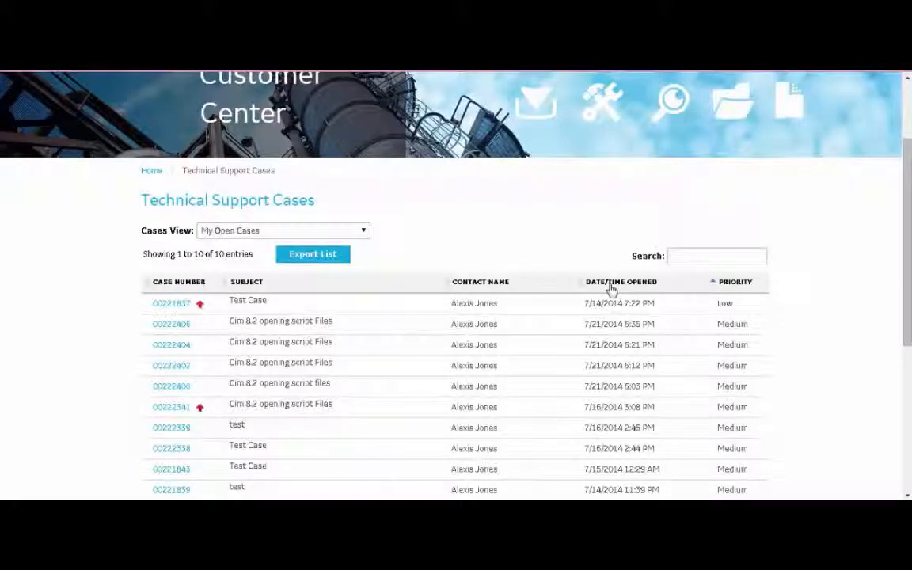
{"action": "left_click", "coordinate": [621, 282]}
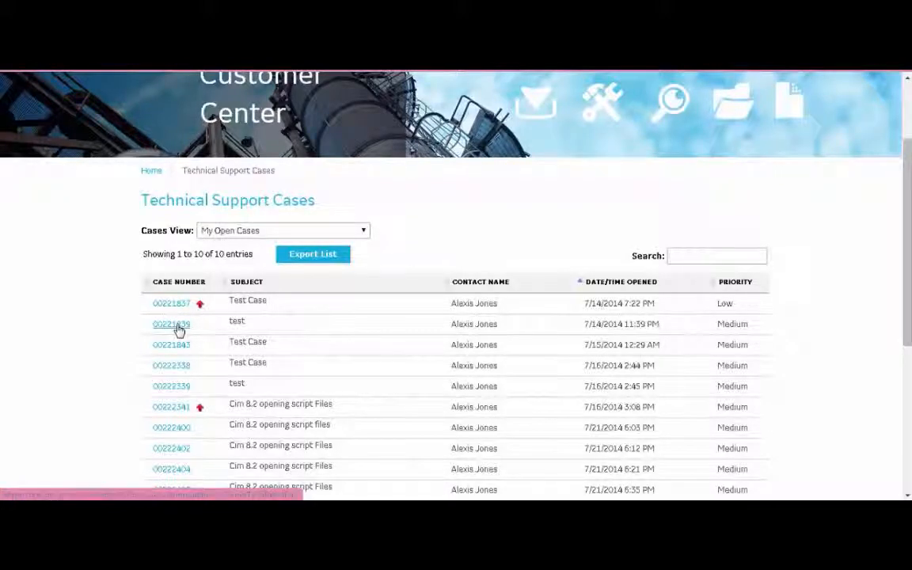
Open case 00221839's detail page and scroll to its Case Updates section.
{"action": "left_click", "coordinate": [171, 324]}
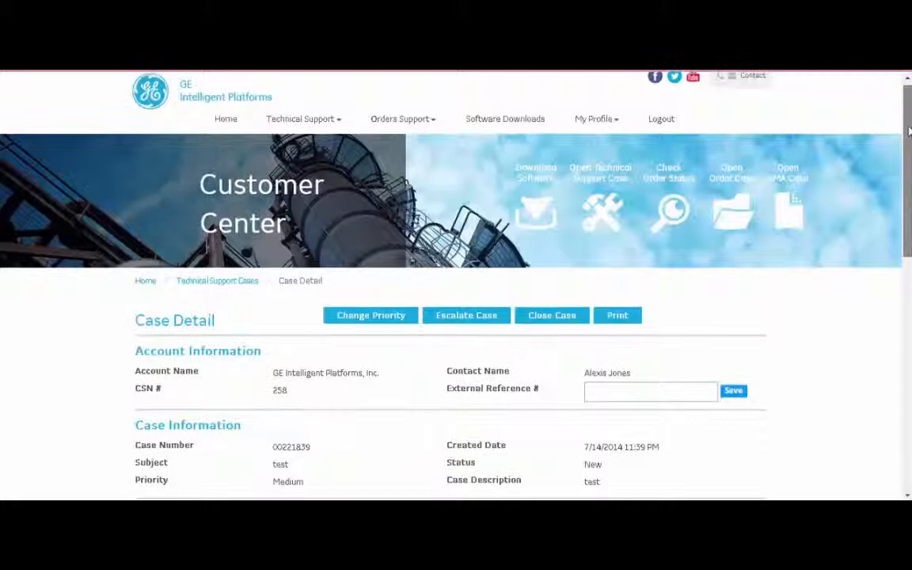
{"action": "scroll", "scroll_direction": "down", "scroll_amount": 3}
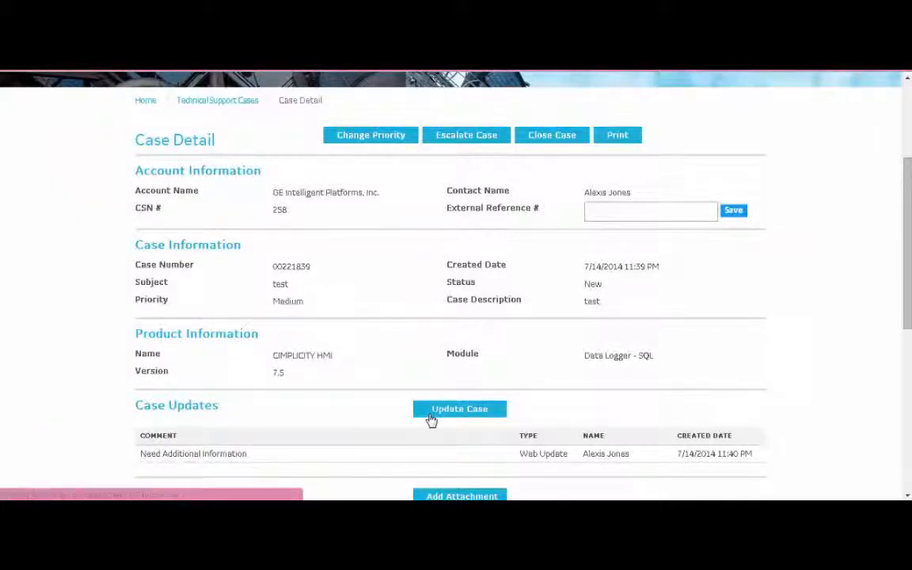
Add and save the comment "please not also seeing issue on report x" on case 00221839.
{"action": "left_click", "coordinate": [459, 409]}
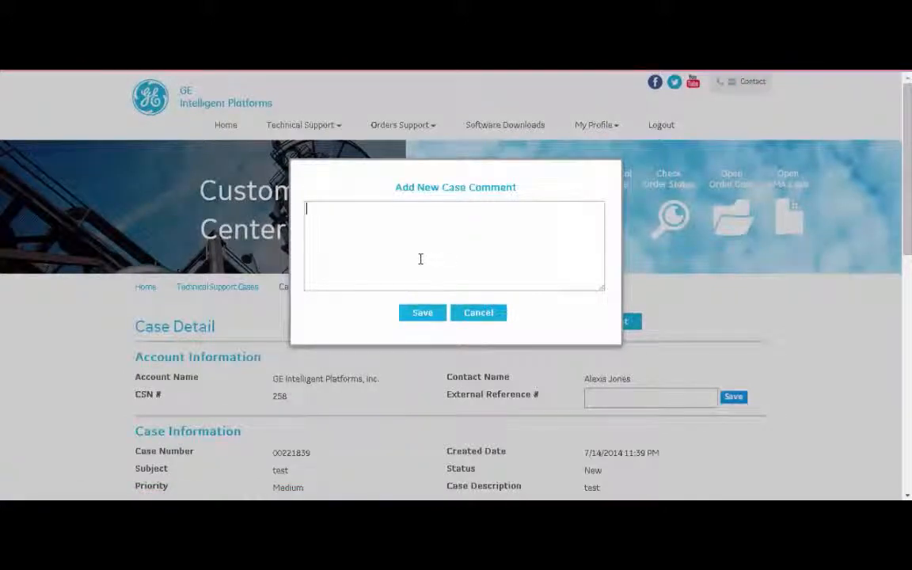
{"action": "type", "text": "please not"}
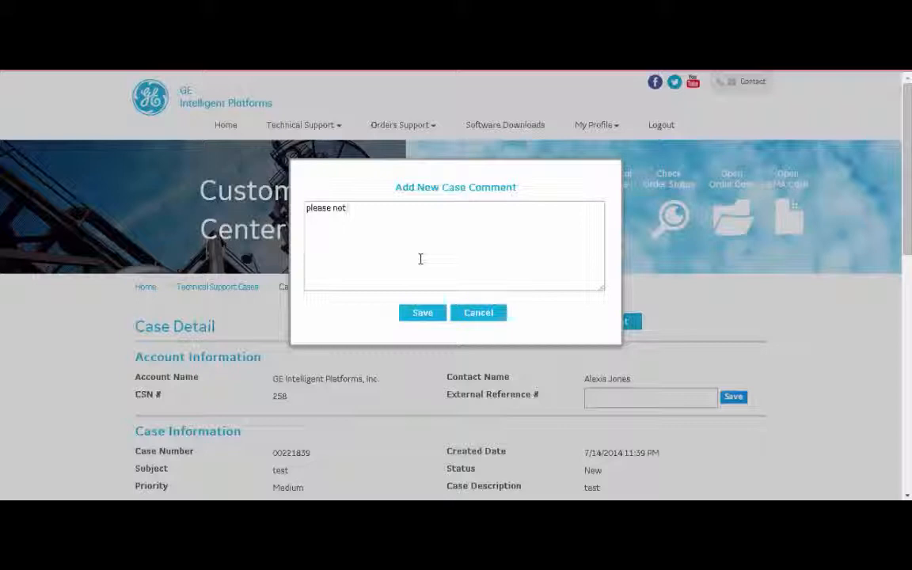
{"action": "type", "text": "also"}
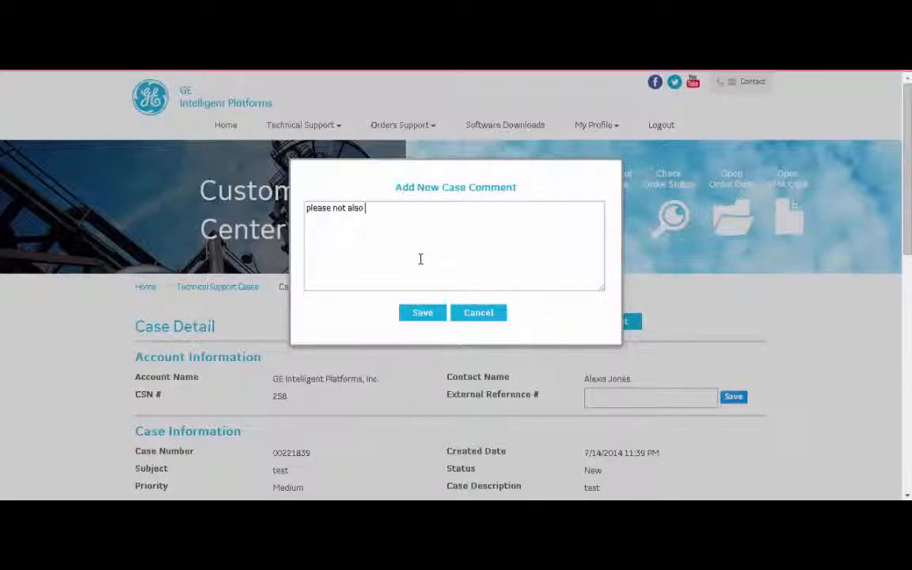
{"action": "type", "text": "n"}
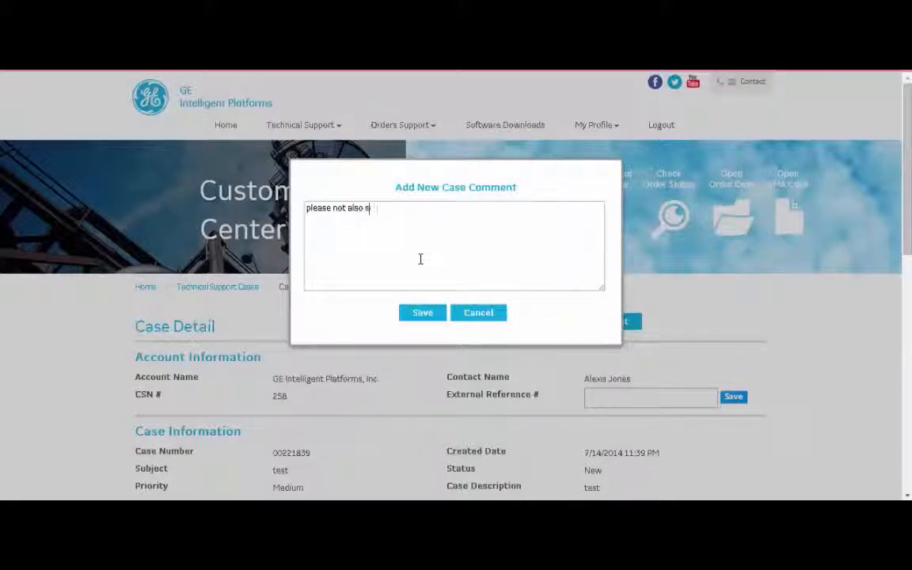
{"action": "type", "text": "seeing issue"}
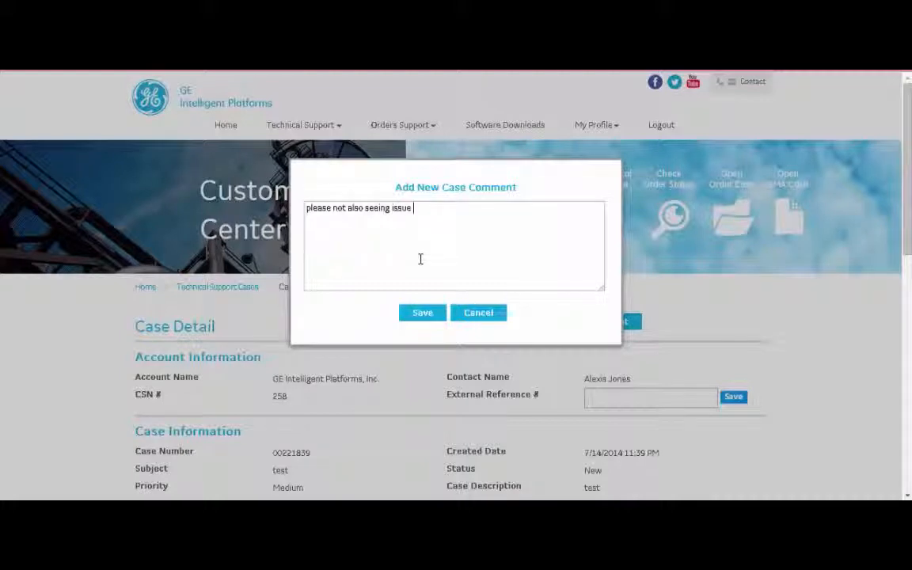
{"action": "type", "text": "on repr"}
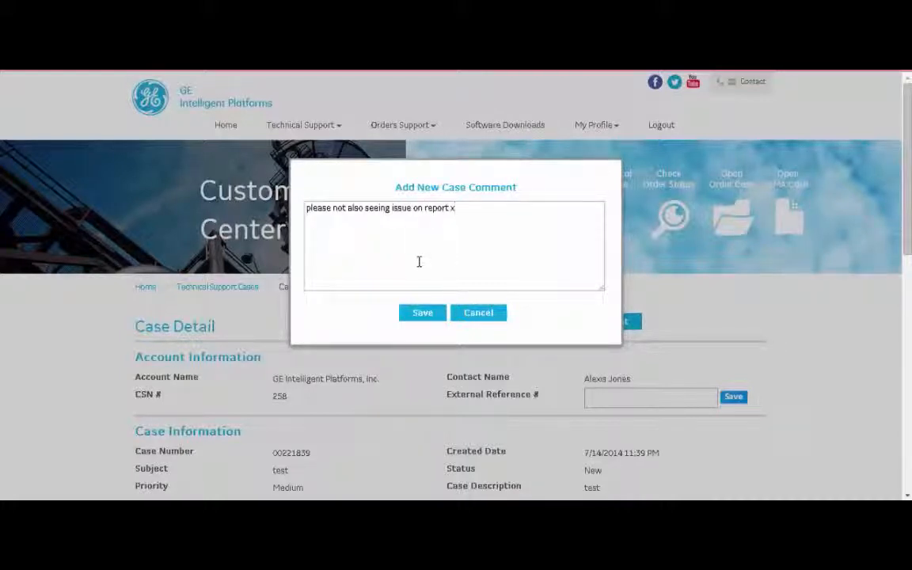
{"action": "left_click", "coordinate": [422, 311]}
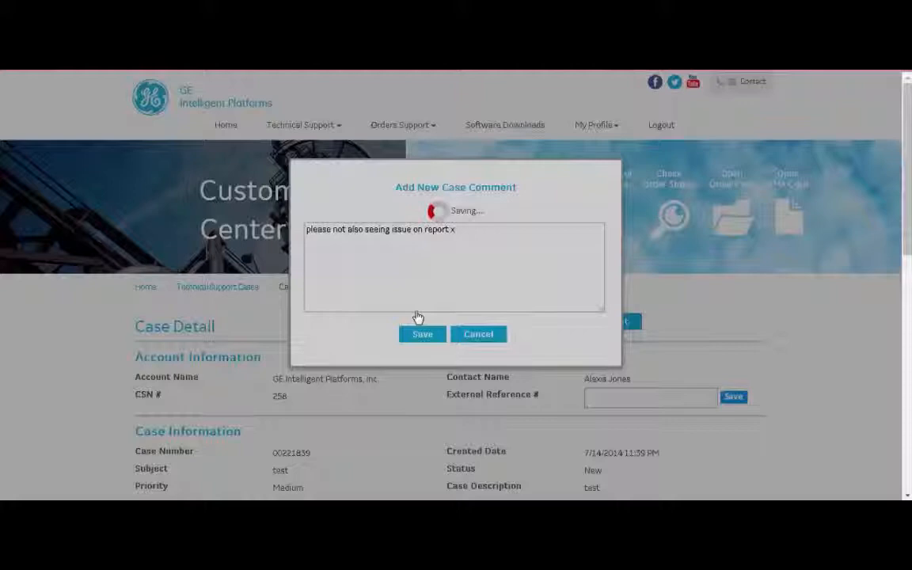
{"action": "left_click", "coordinate": [421, 334]}
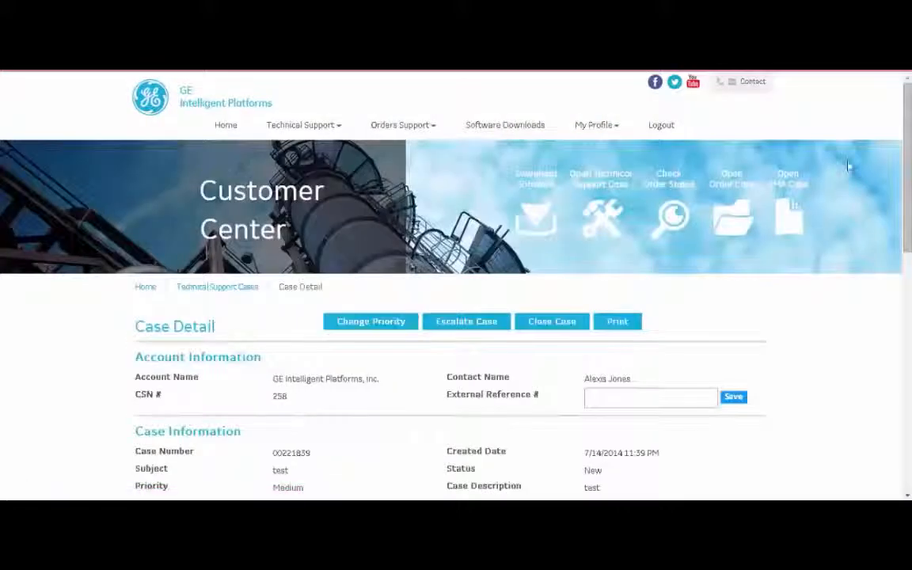
{"action": "scroll", "scroll_direction": "down", "scroll_amount": 3}
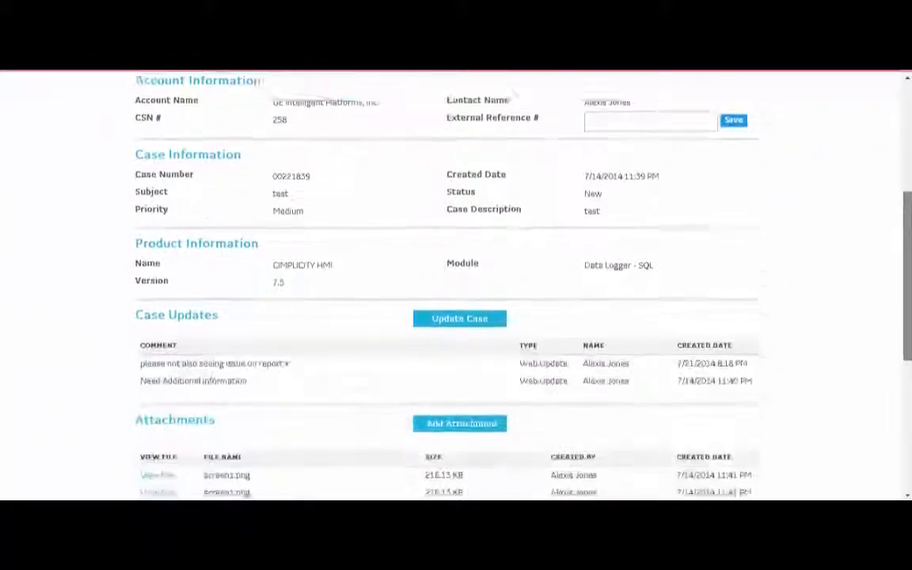
{"action": "scroll", "scroll_direction": "down", "scroll_amount": 3}
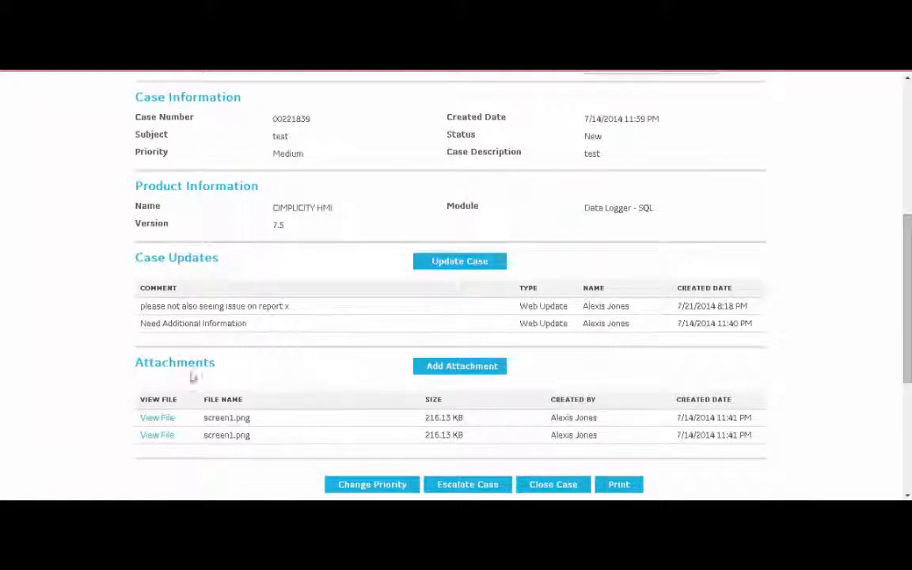
{"action": "mouse_move", "coordinate": [255, 293]}
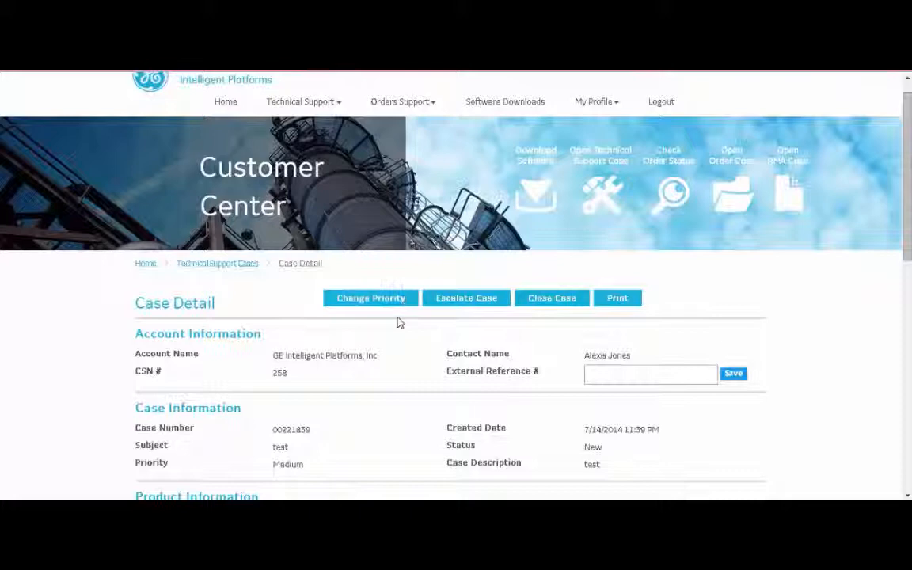
{"action": "mouse_move", "coordinate": [542, 325]}
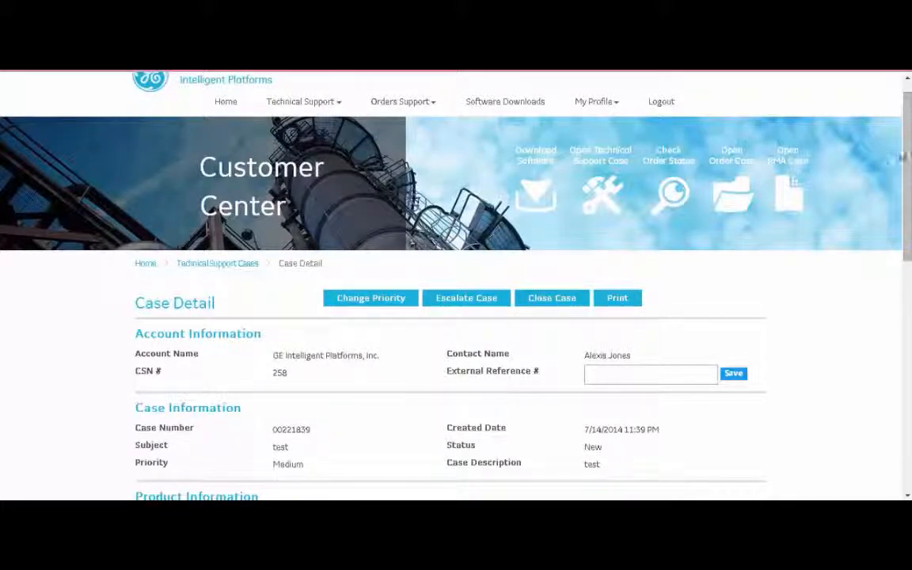
{"action": "scroll", "scroll_direction": "down", "scroll_amount": 3}
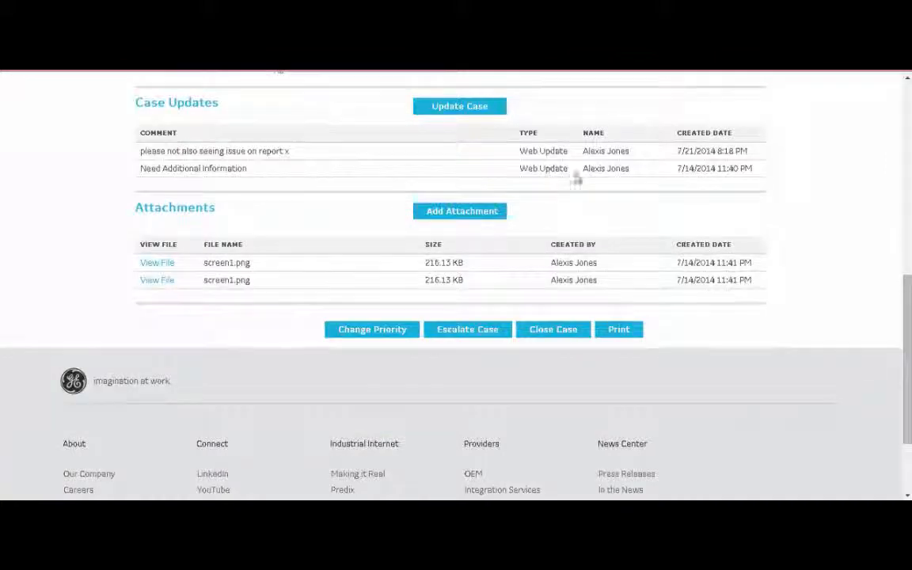
{"action": "mouse_move", "coordinate": [593, 190]}
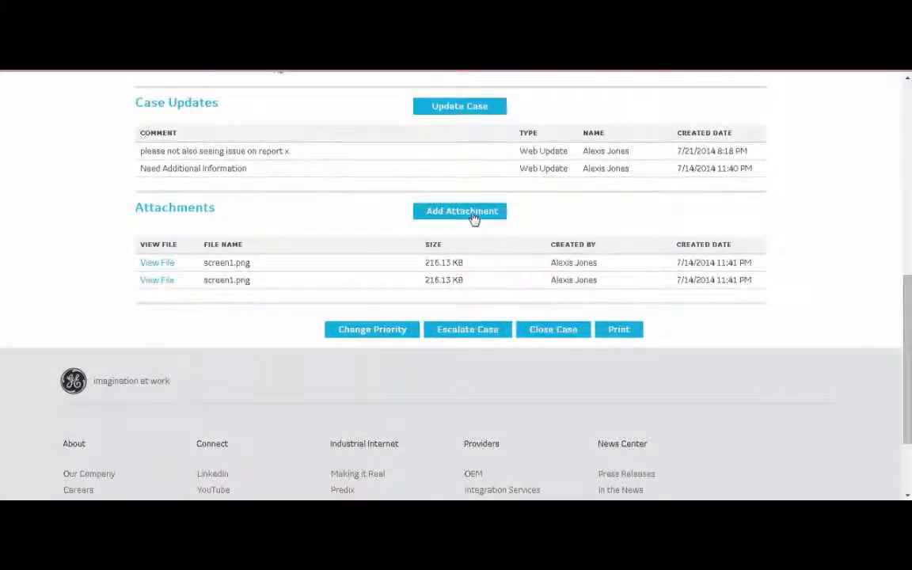
{"action": "left_click", "coordinate": [461, 211]}
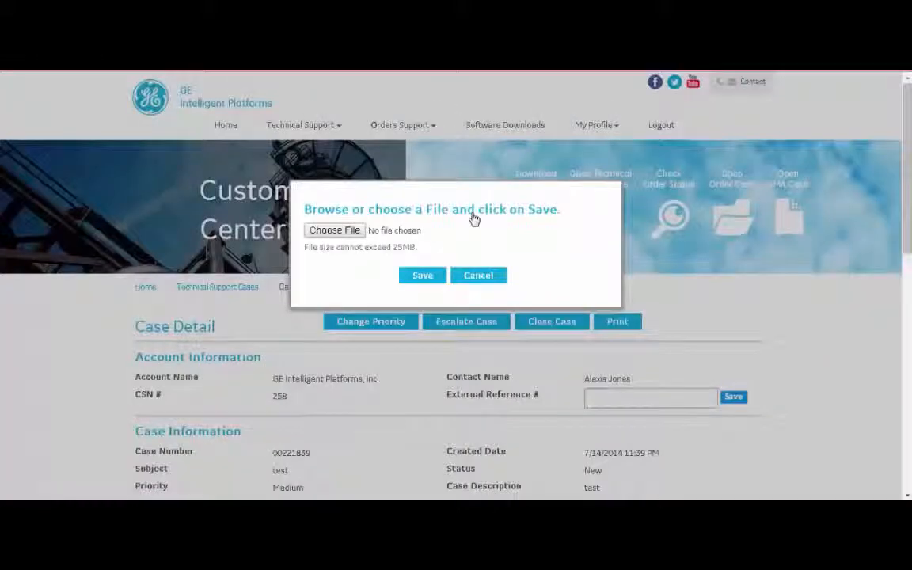
{"action": "left_click", "coordinate": [334, 231]}
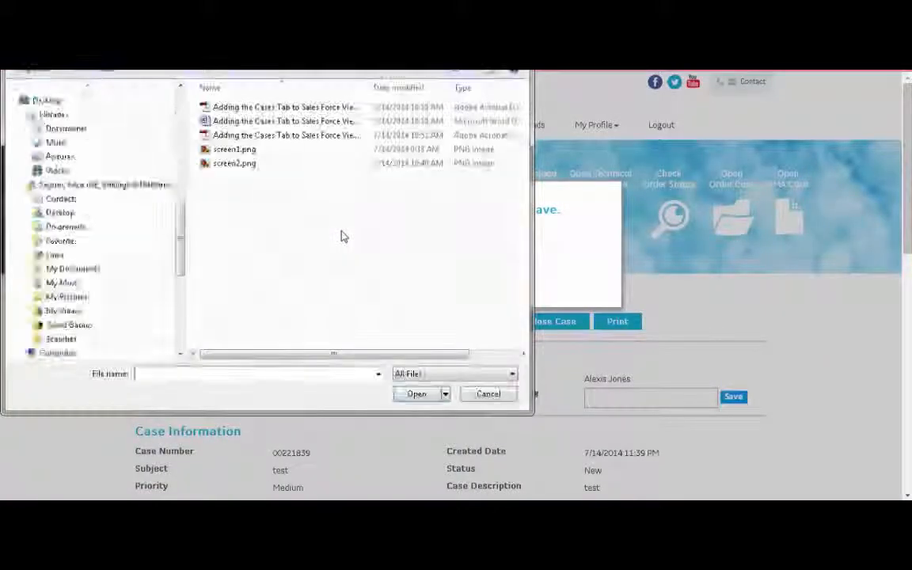
{"action": "left_click", "coordinate": [235, 163]}
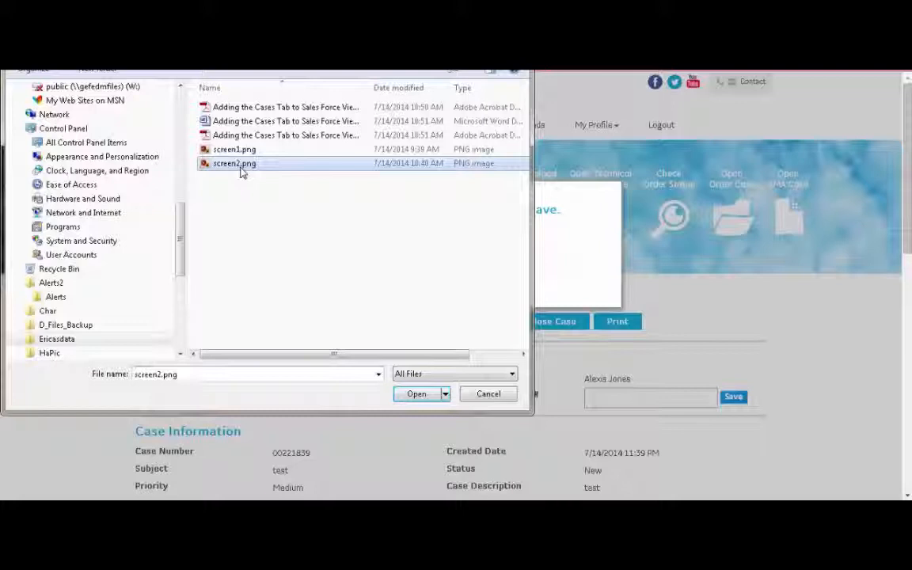
{"action": "left_click", "coordinate": [416, 393]}
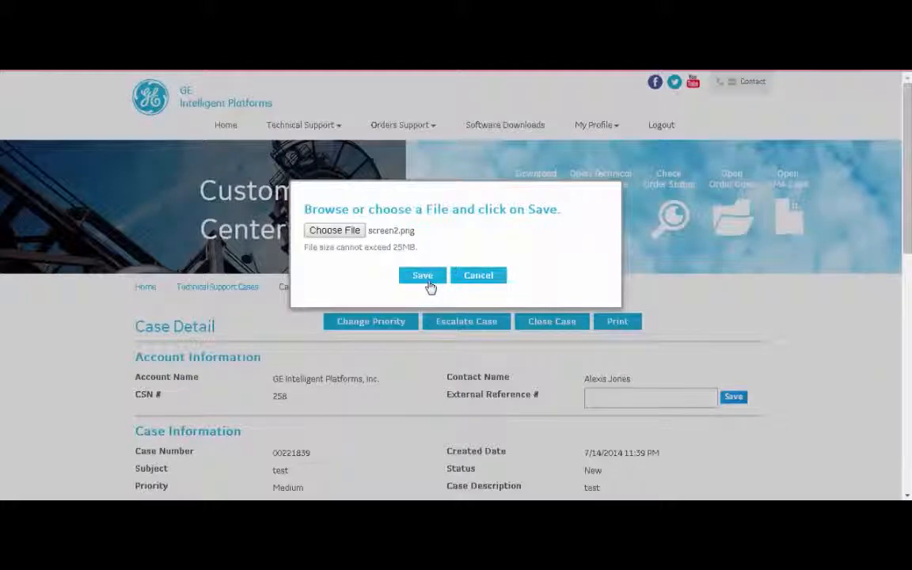
{"action": "left_click", "coordinate": [422, 274]}
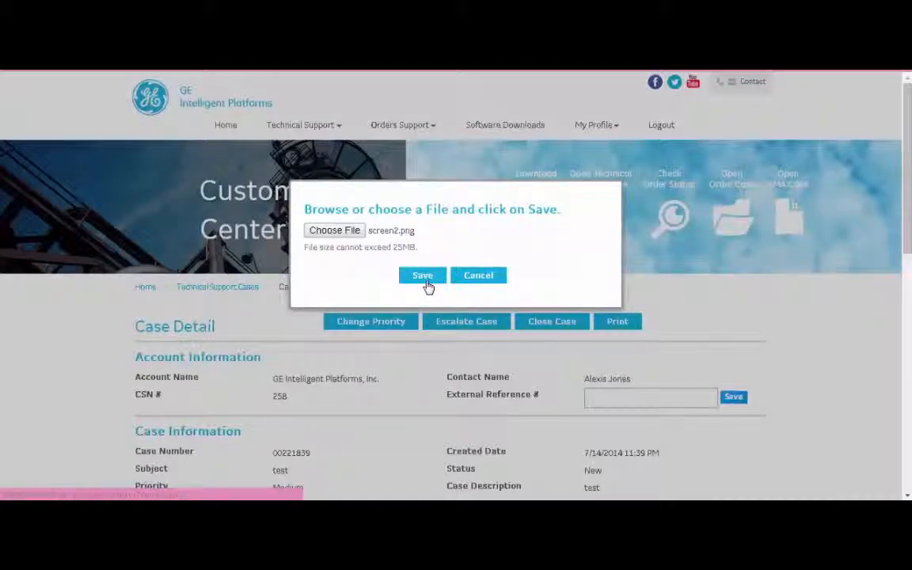
{"action": "left_click", "coordinate": [422, 275]}
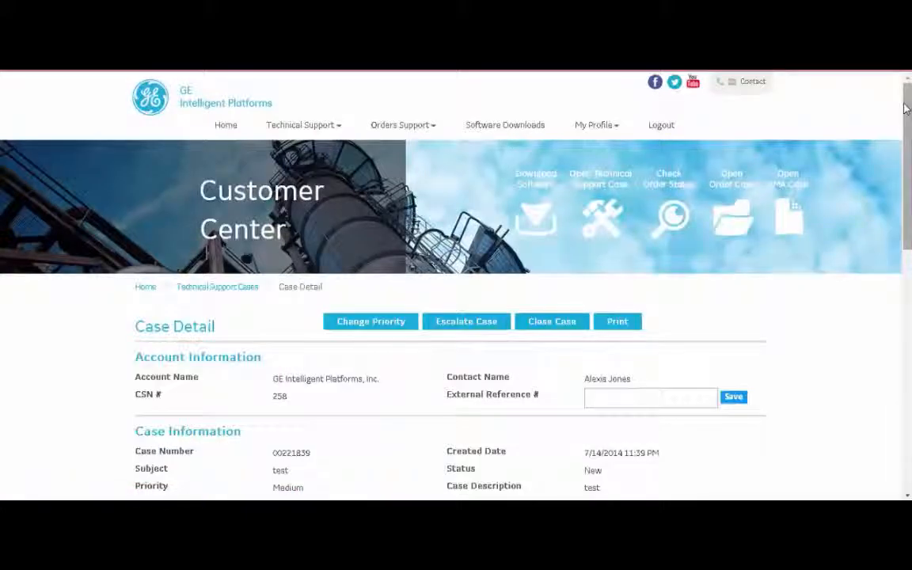
{"action": "scroll", "scroll_direction": "down", "scroll_amount": 3}
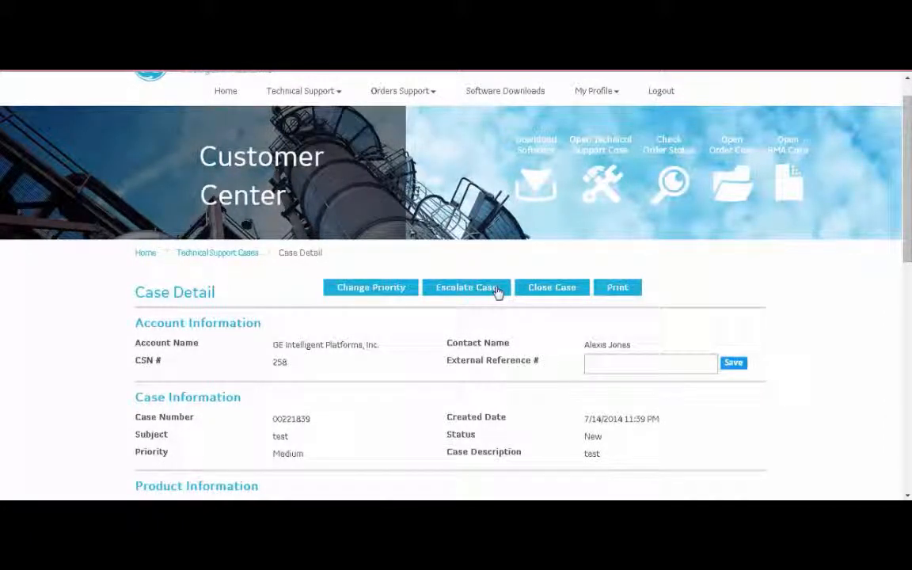
{"action": "mouse_move", "coordinate": [510, 287]}
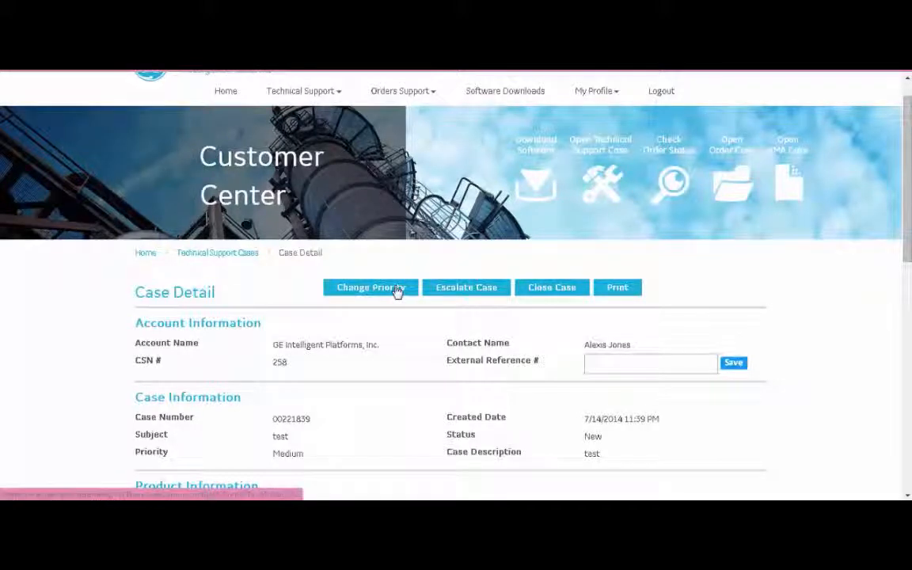
Change case 00221839's priority from Medium to Low and save.
{"action": "left_click", "coordinate": [370, 288]}
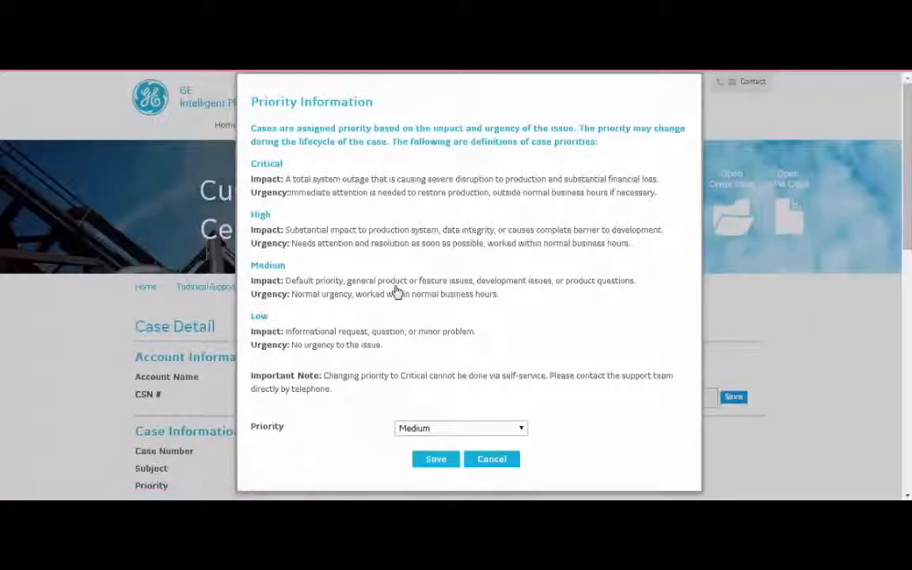
{"action": "left_click", "coordinate": [461, 428]}
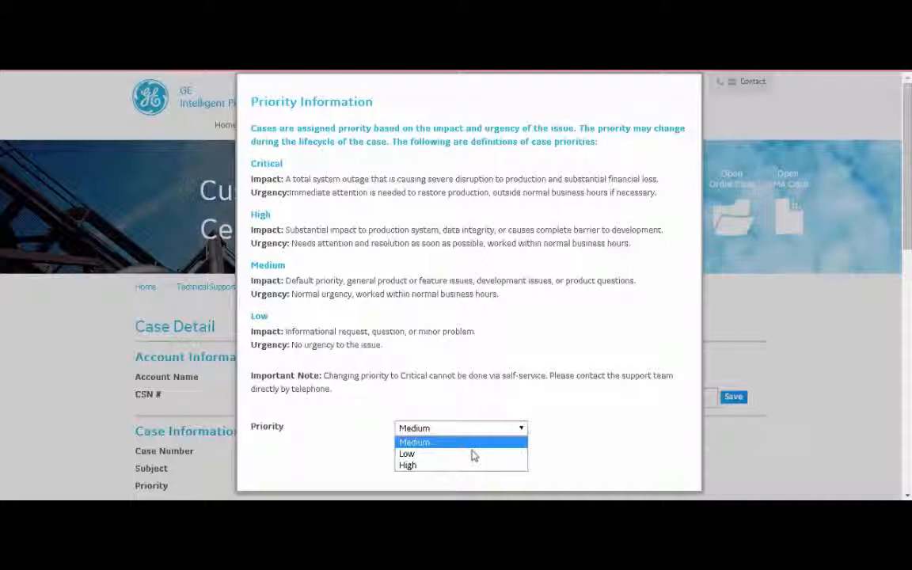
{"action": "left_click", "coordinate": [407, 452]}
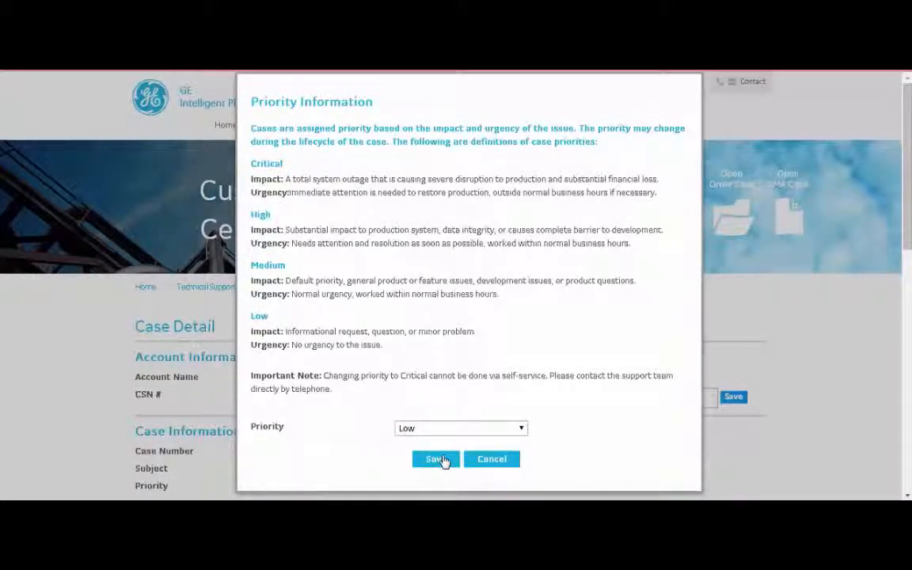
{"action": "left_click", "coordinate": [434, 459]}
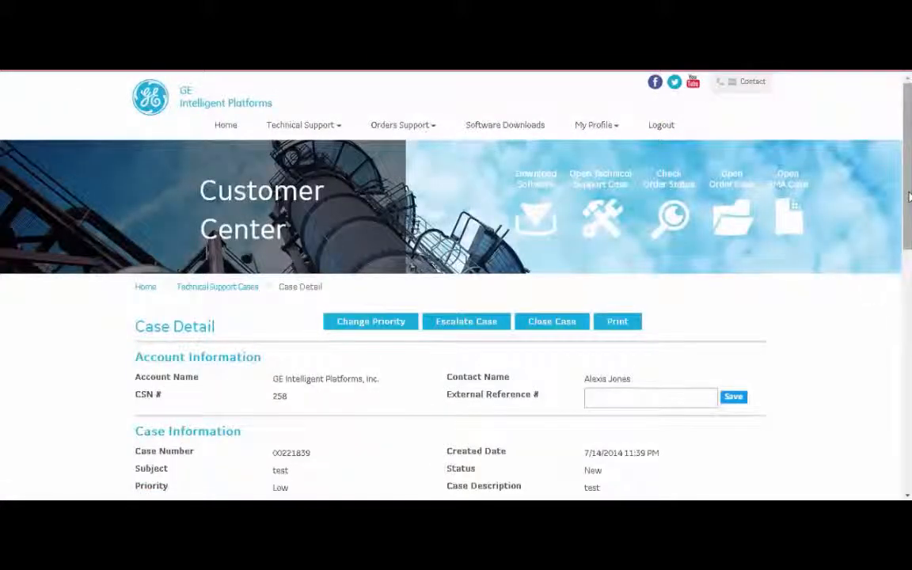
Open the printable Case Detail view of case 00221839.
{"action": "scroll", "scroll_direction": "down", "scroll_amount": 3}
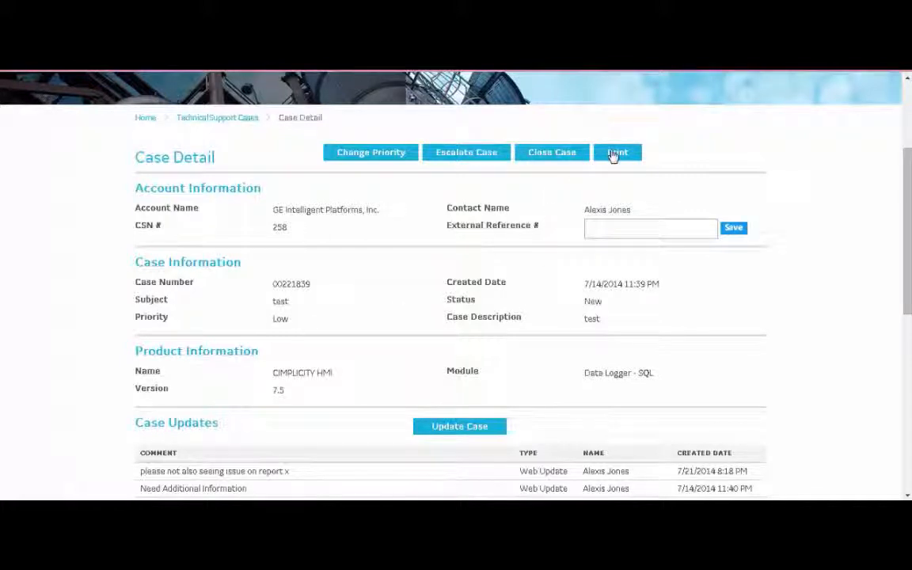
{"action": "left_click", "coordinate": [616, 152]}
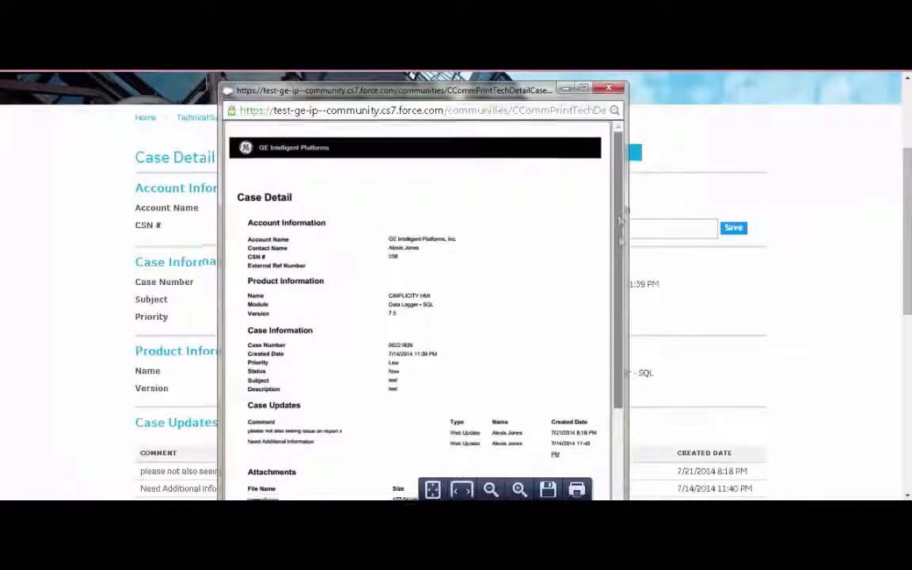
Scroll the print preview to the Attachments section showing screen2.png and both screen1.png files.
{"action": "scroll", "scroll_direction": "down", "scroll_amount": 3}
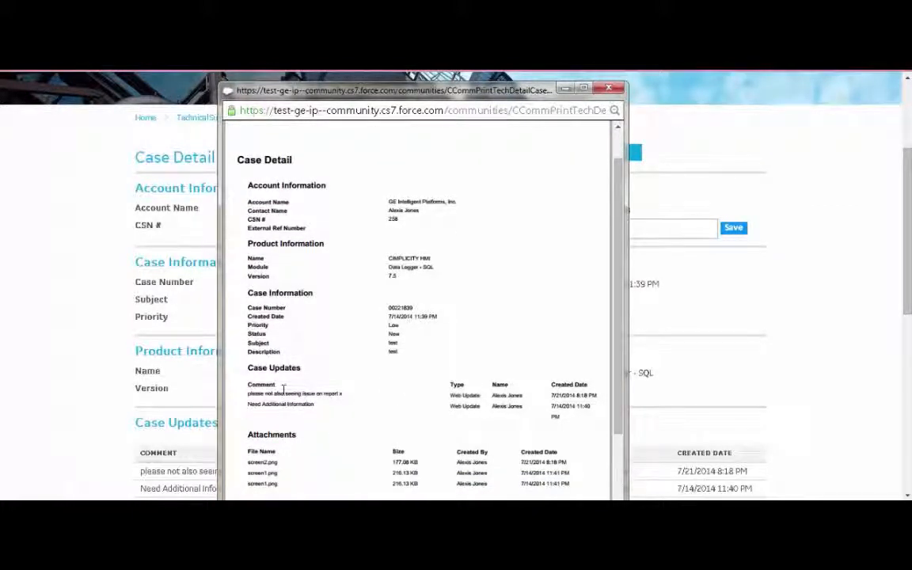
{"action": "mouse_move", "coordinate": [343, 382]}
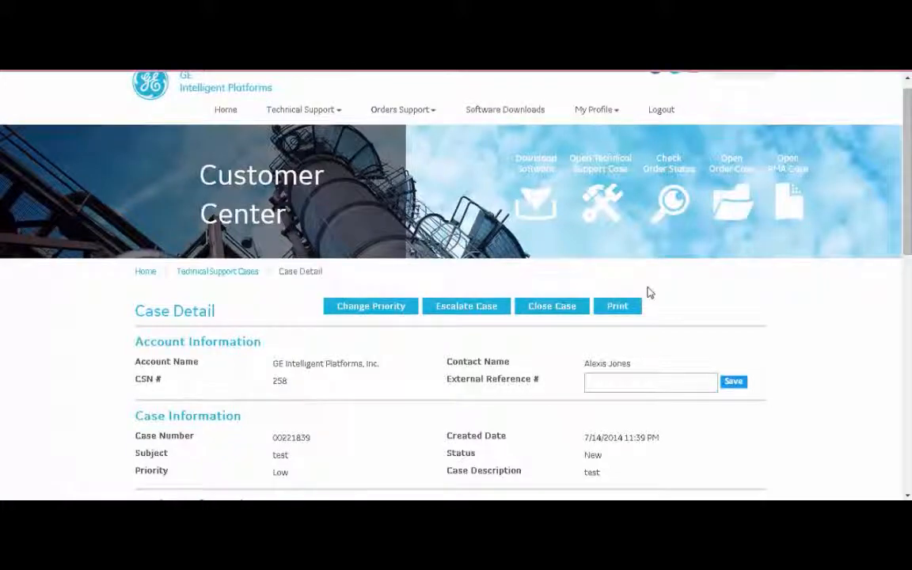
{"action": "mouse_move", "coordinate": [377, 386]}
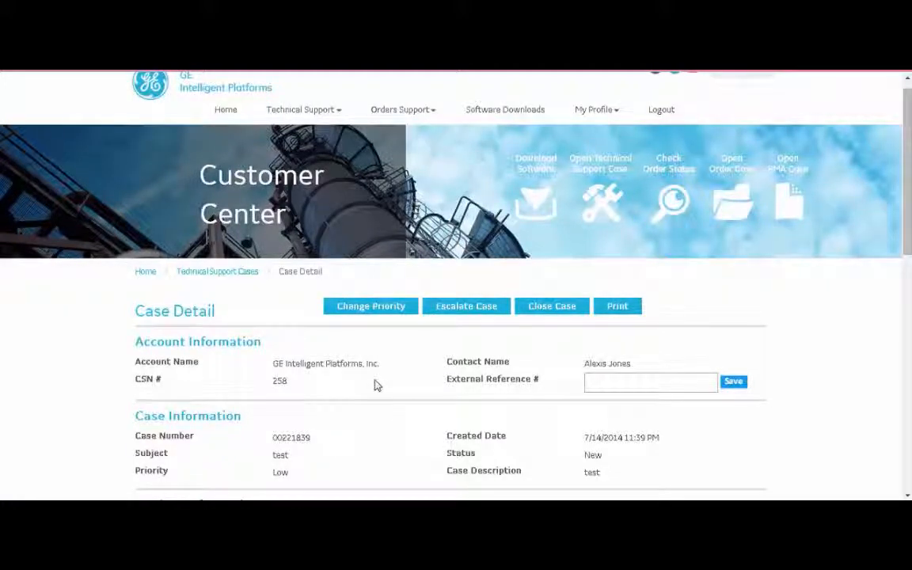